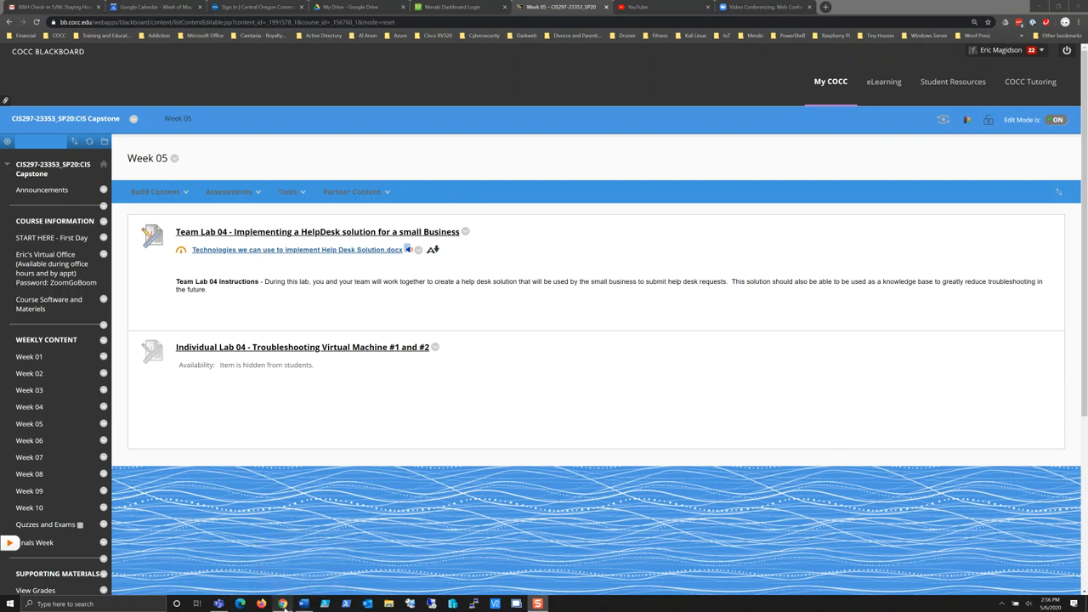
mouse_move(282, 603)
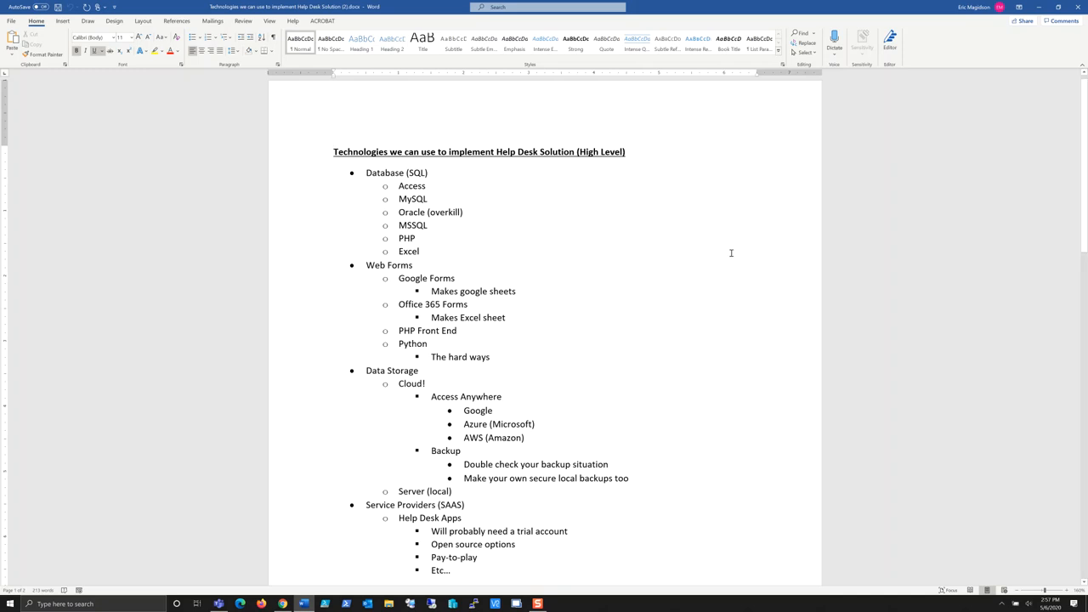
Click into the help desk technologies outline to prepare for zooming to about 250%
left_click(1078, 590)
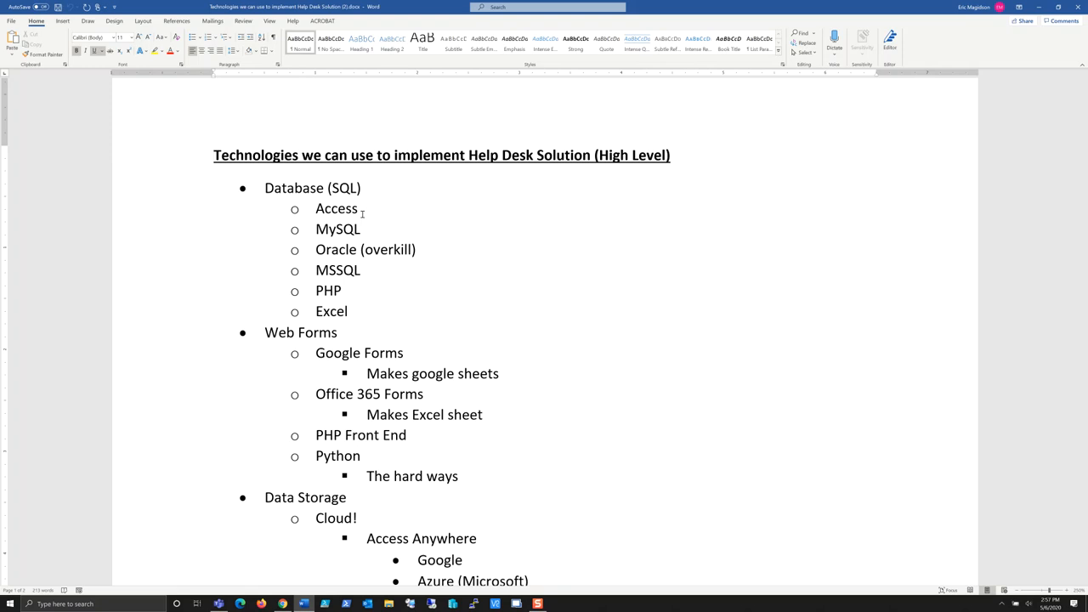
left_click(214, 154)
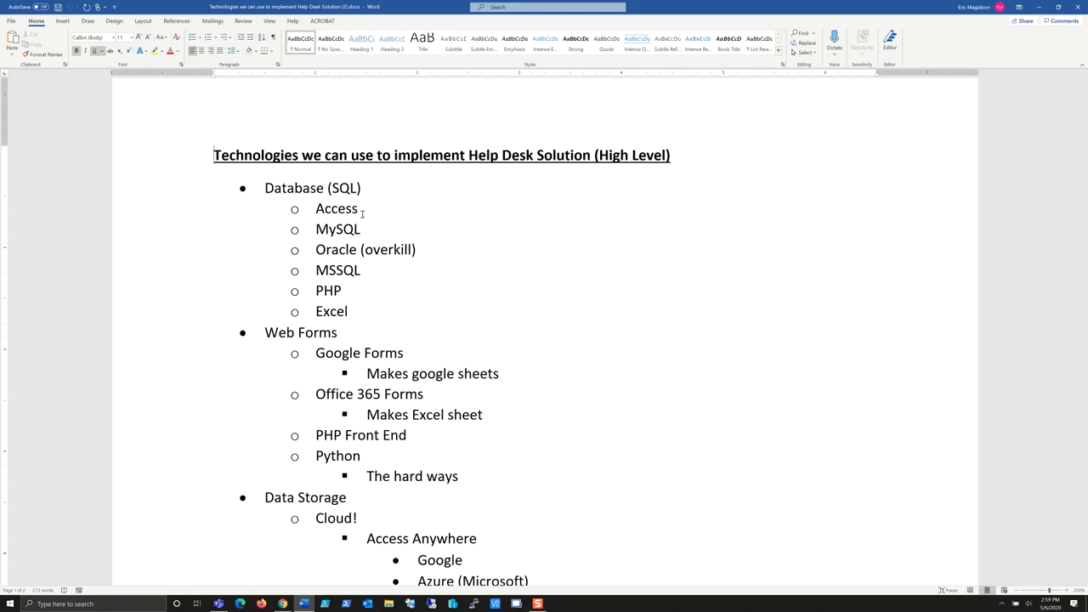
mouse_move(719, 292)
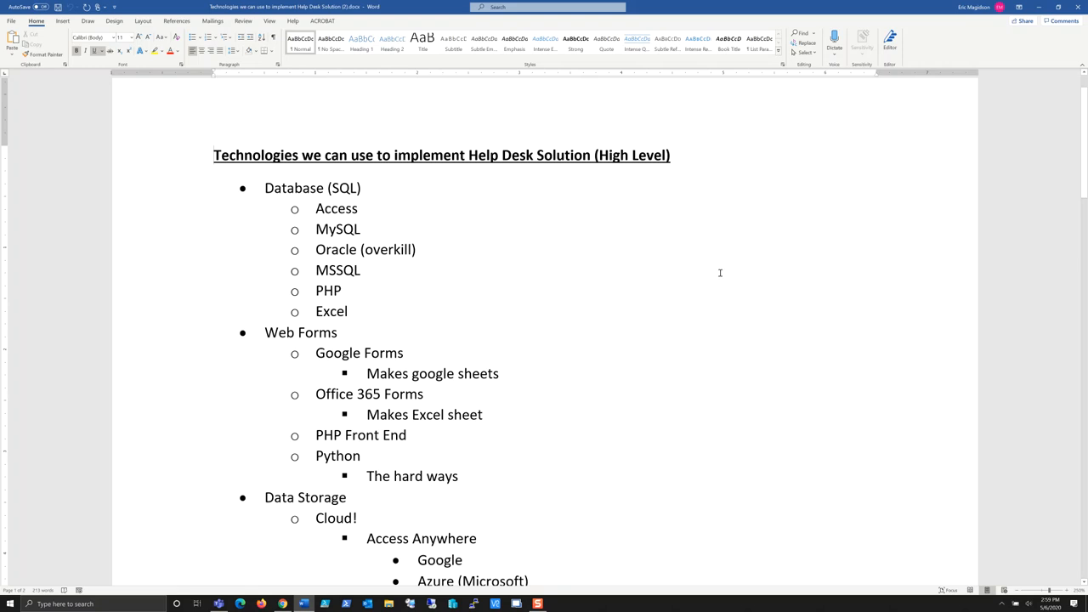
Scroll past Data Storage and Service Providers (SAAS) to the System Requirements heading
scroll("down", 3)
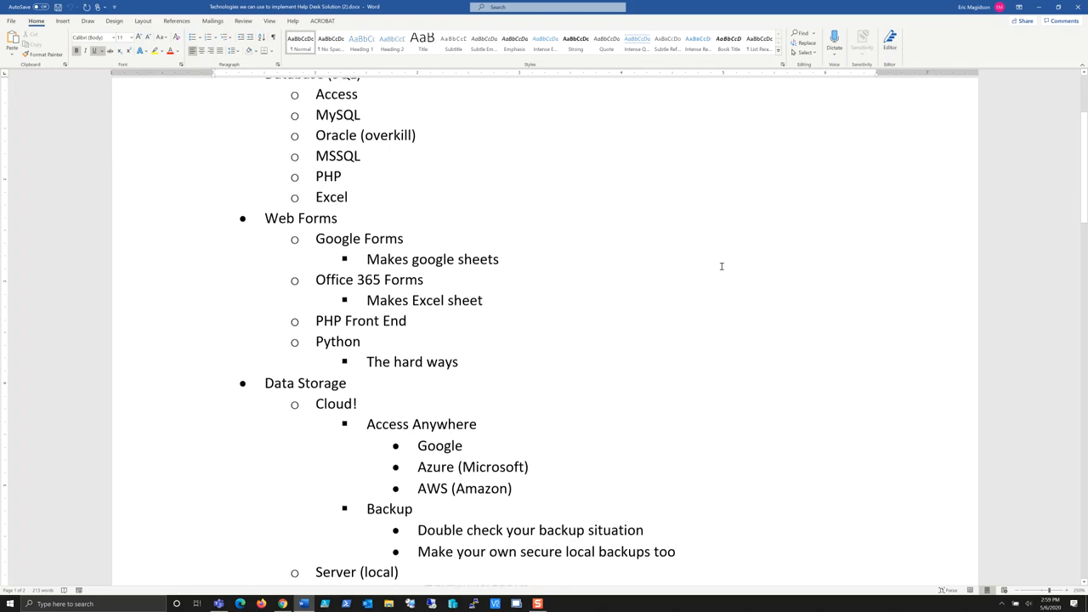
scroll("down", 3)
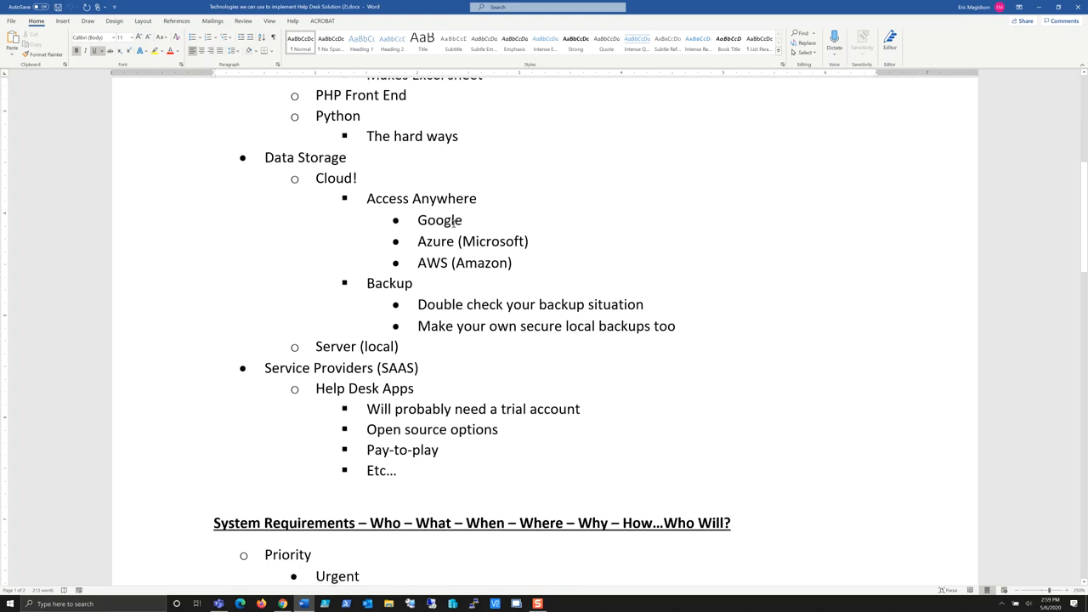
mouse_move(579, 269)
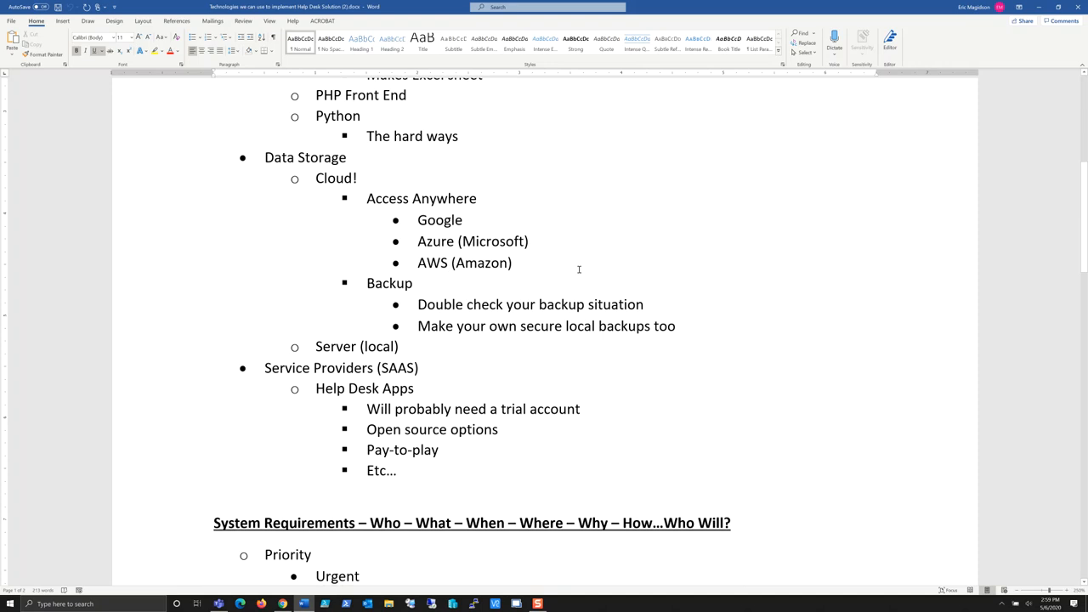
mouse_move(603, 268)
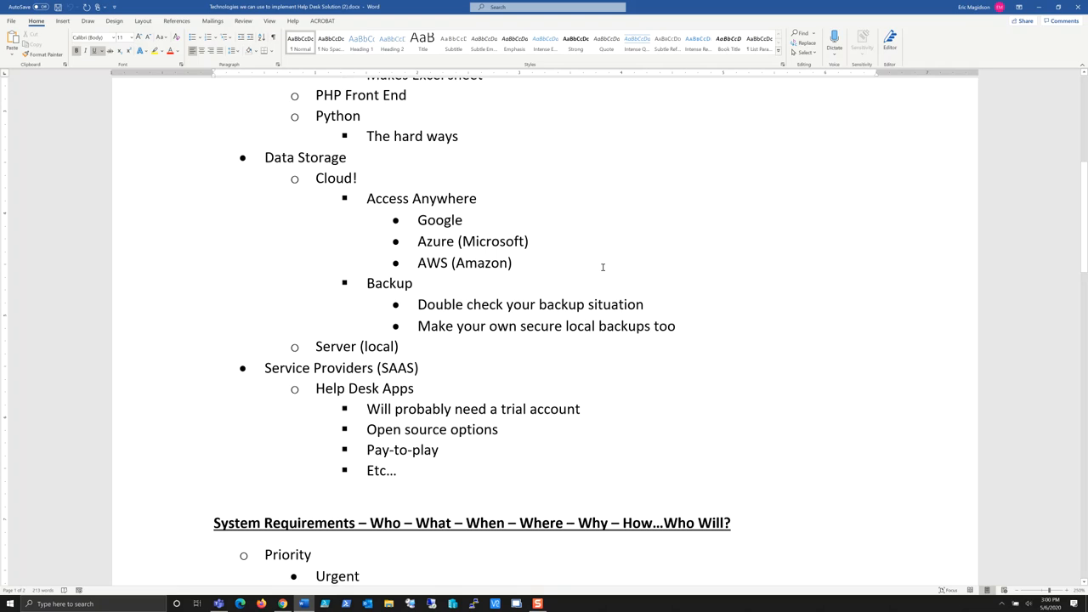
mouse_move(654, 251)
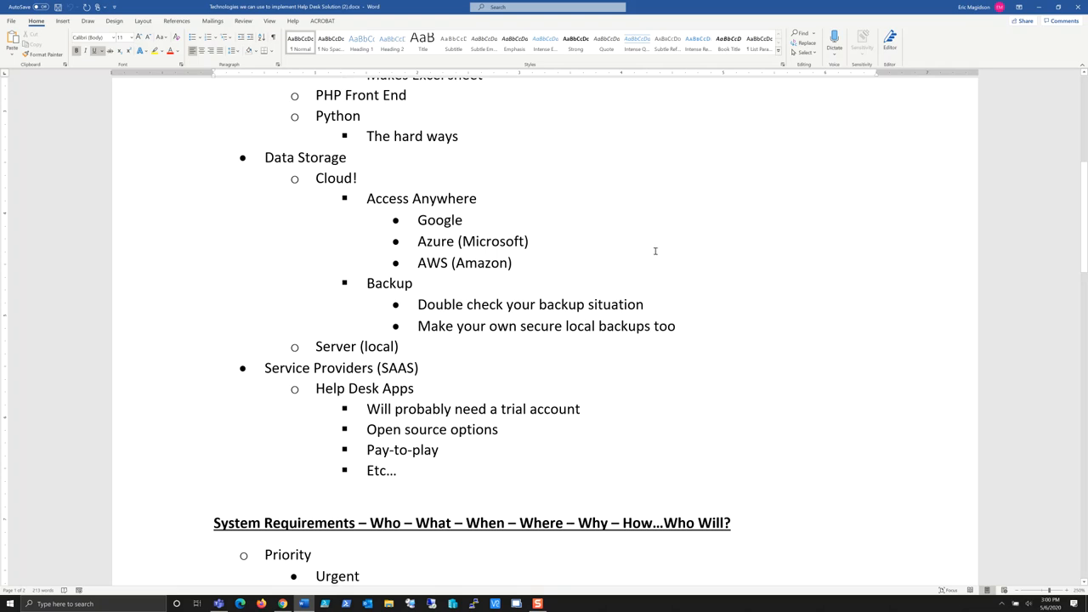
mouse_move(731, 251)
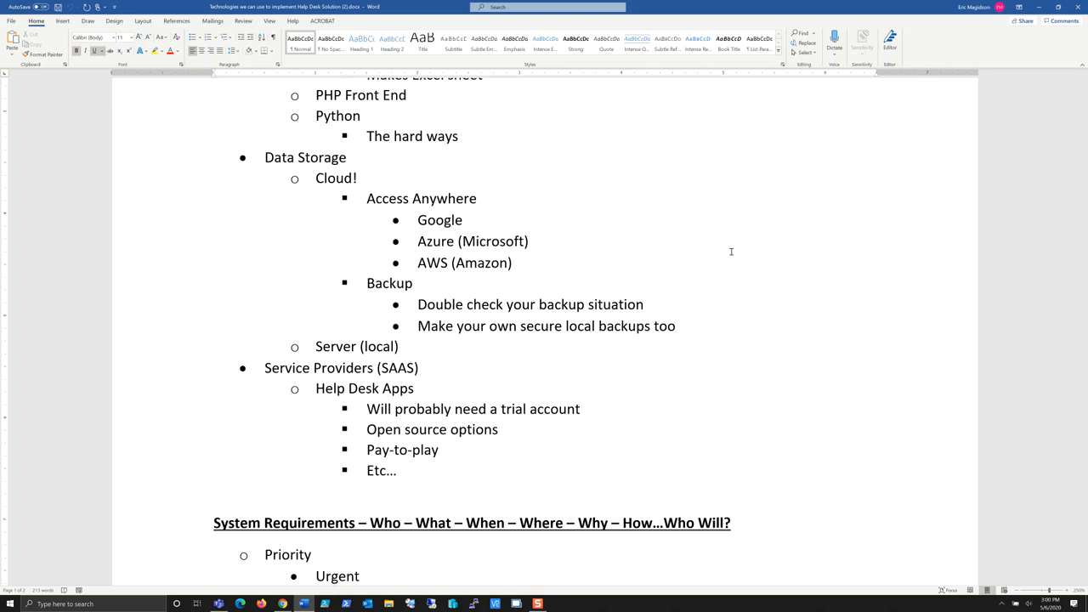
mouse_move(418, 276)
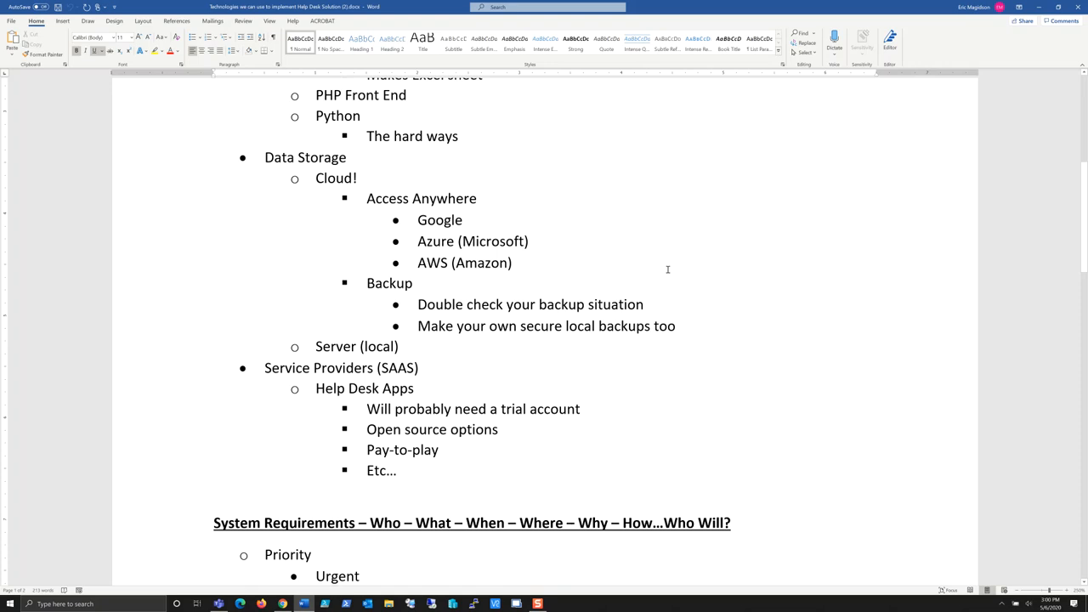
mouse_move(724, 264)
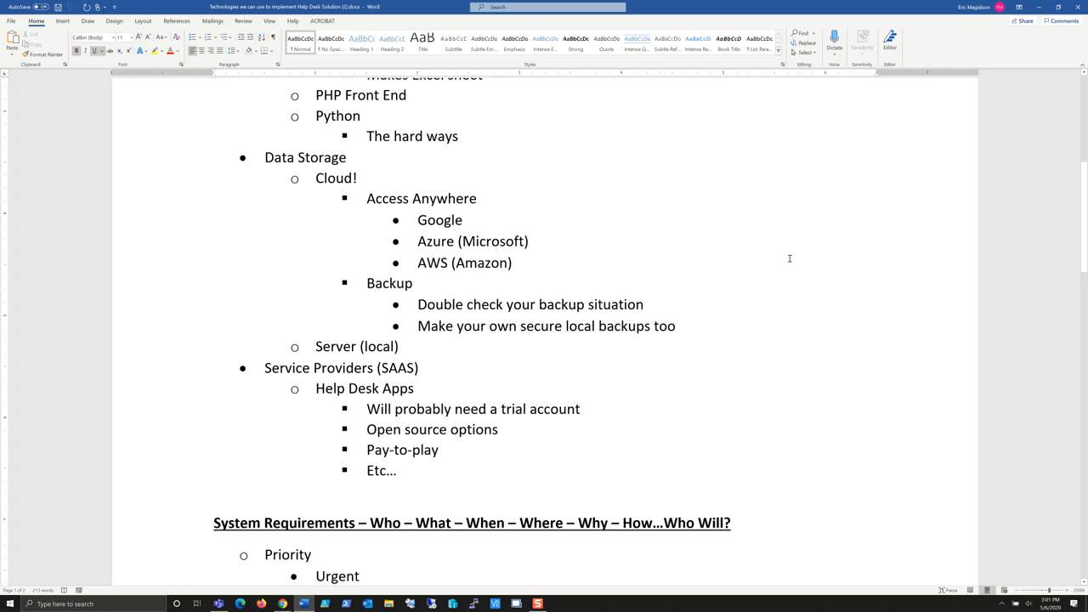
Scroll through System Requirements, its Priority levels and Who? list, to Client/Customer
scroll("down", 3)
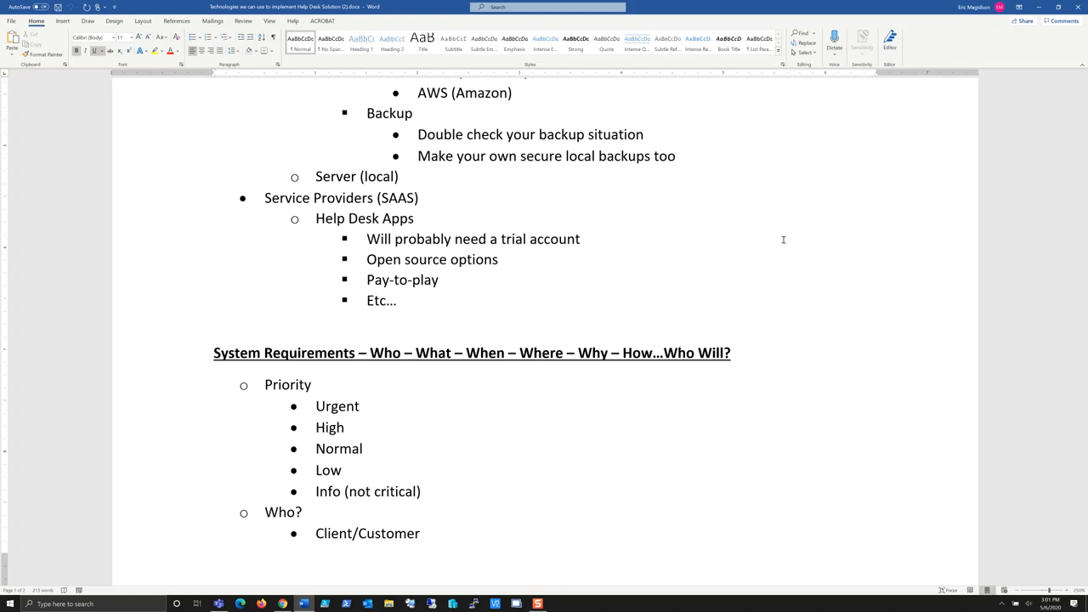
mouse_move(752, 217)
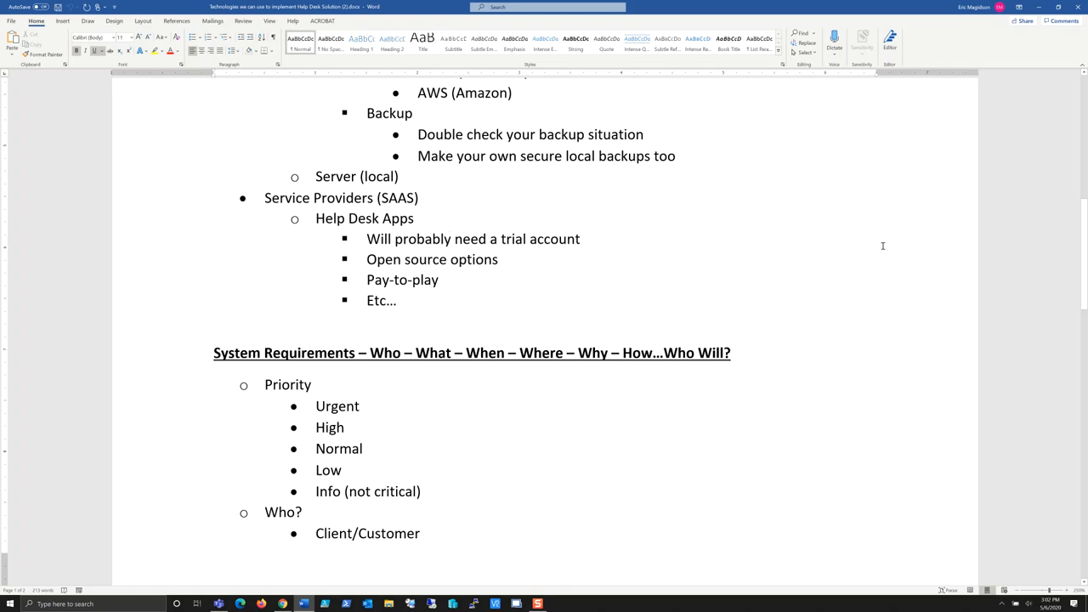
scroll("down", 3)
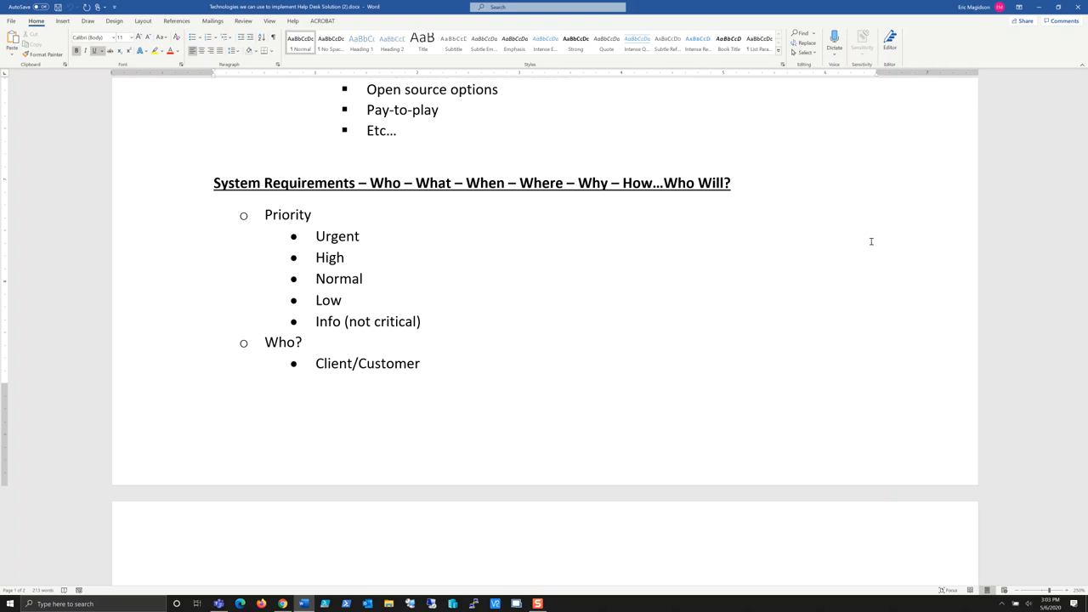
mouse_move(645, 267)
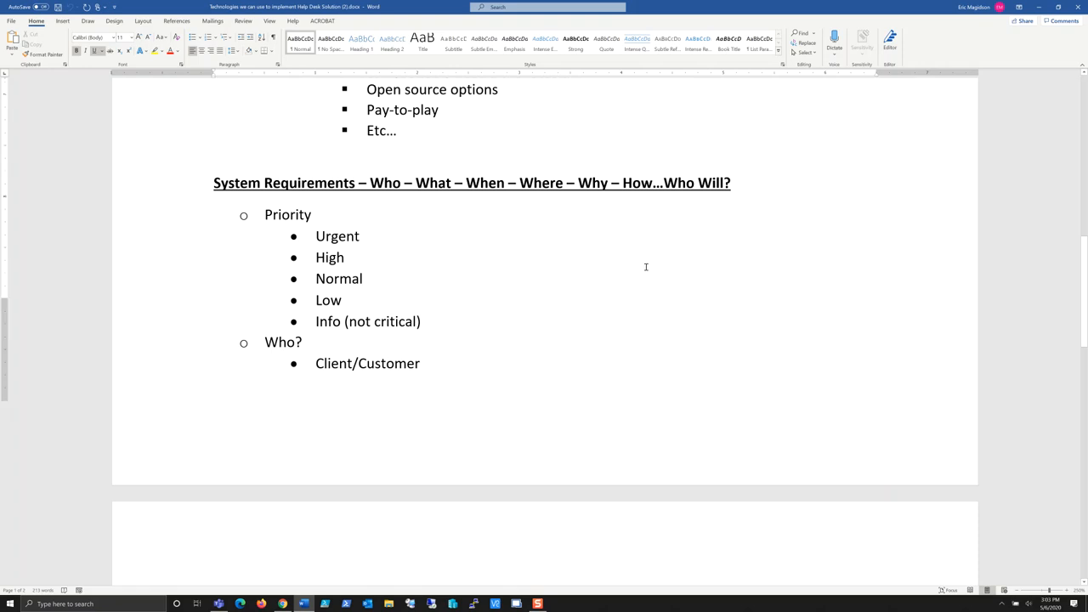
scroll("down", 3)
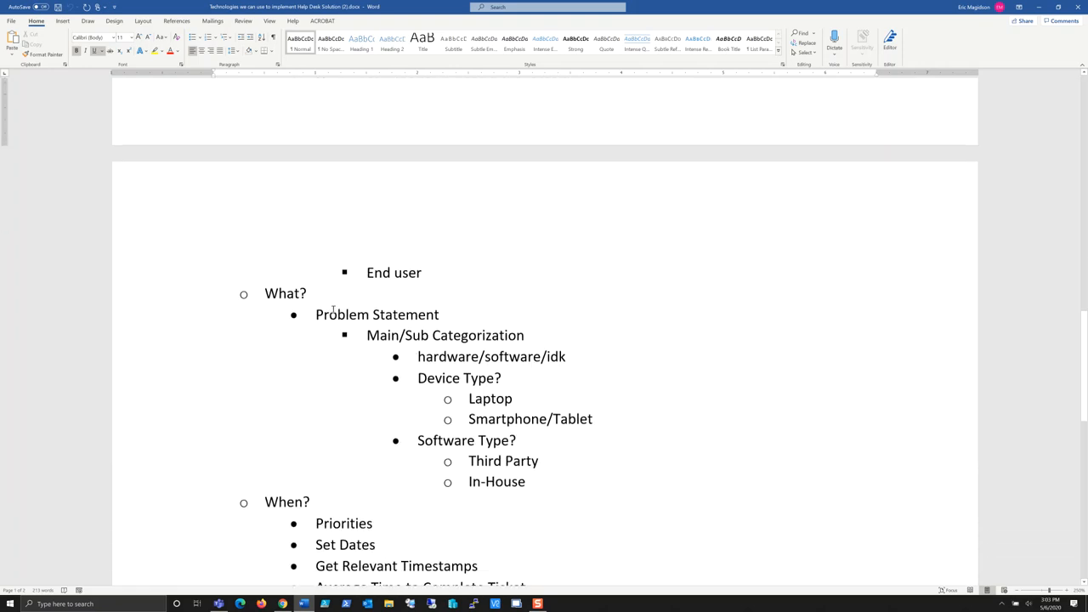
scroll("down", 3)
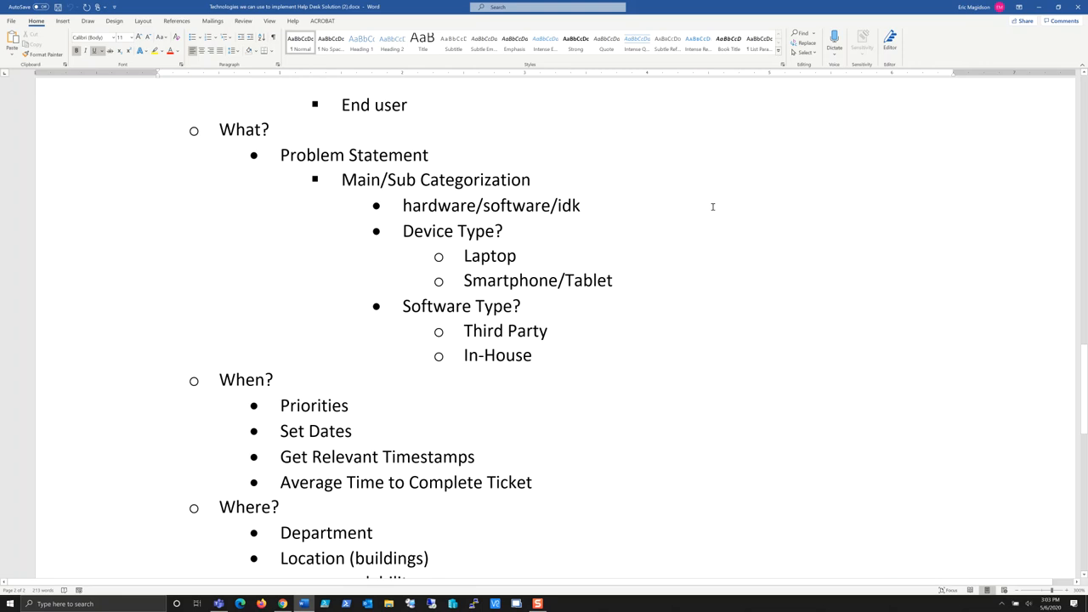
mouse_move(595, 206)
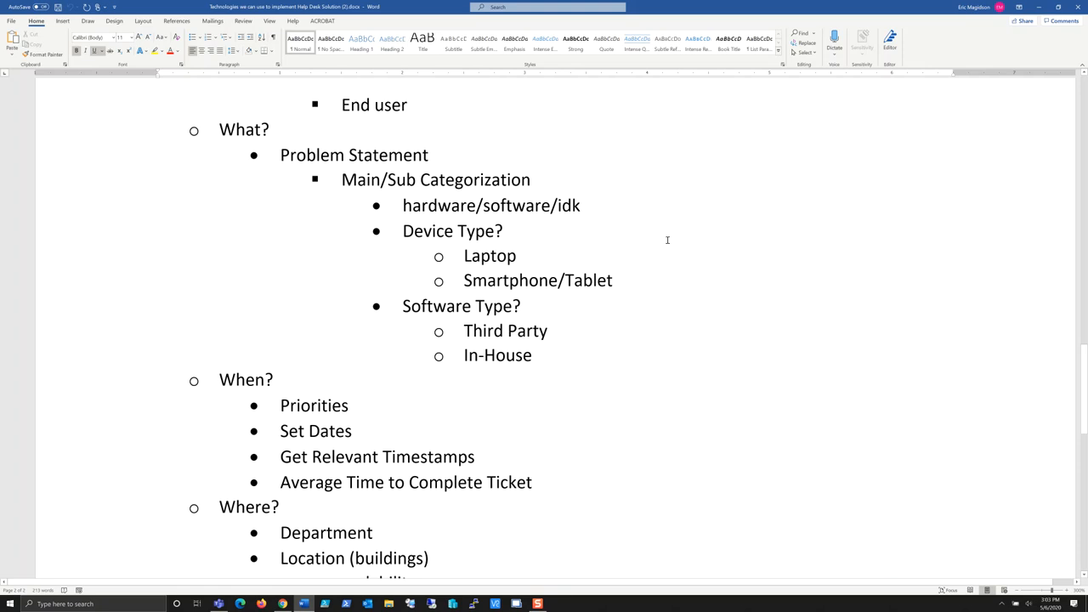
mouse_move(687, 243)
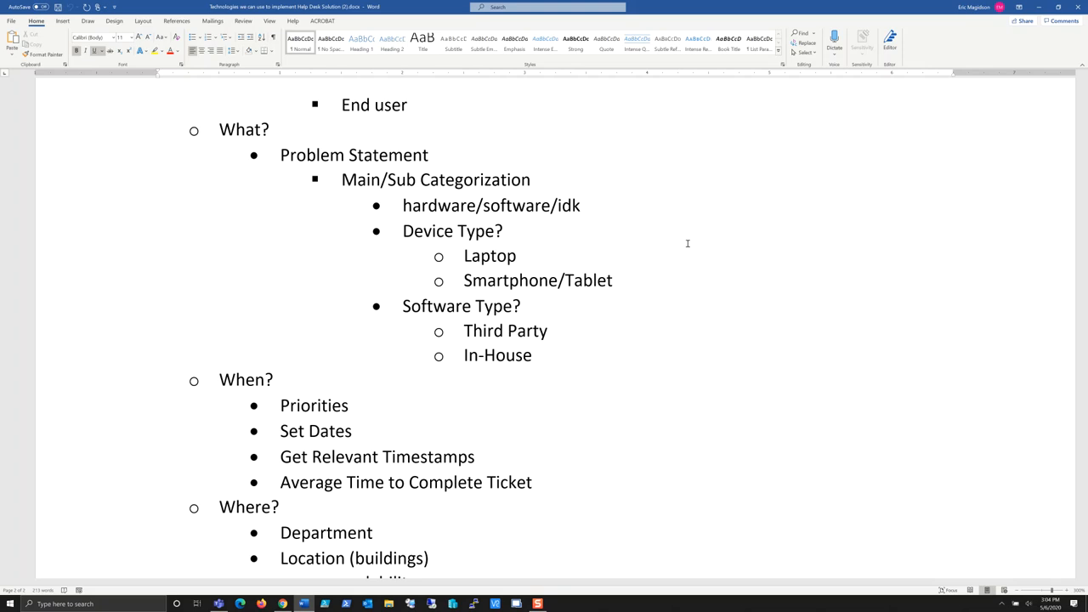
mouse_move(794, 261)
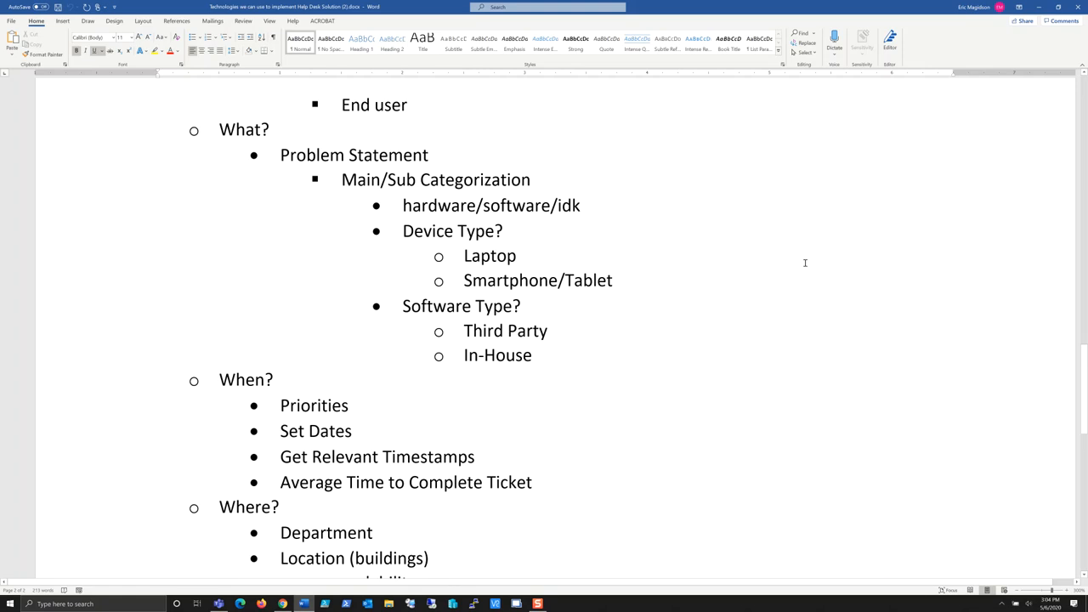
mouse_move(814, 244)
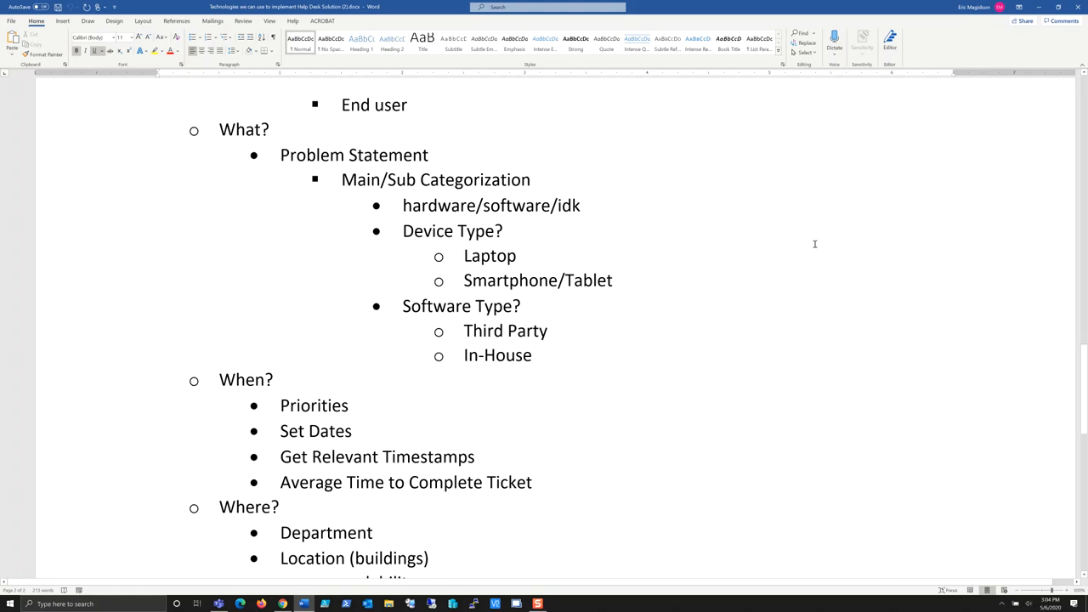
mouse_move(851, 211)
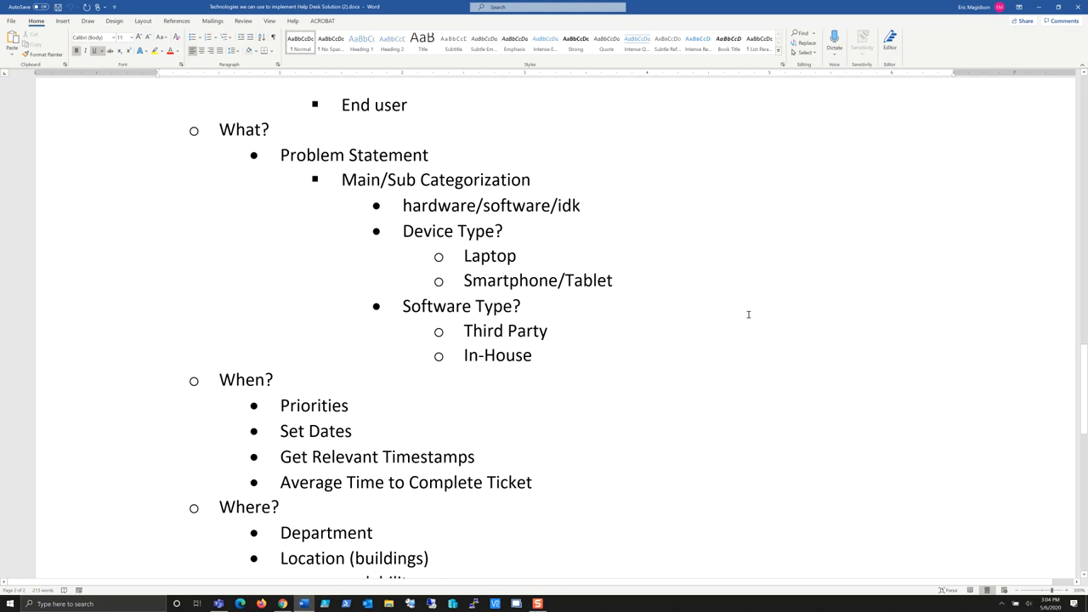
mouse_move(888, 242)
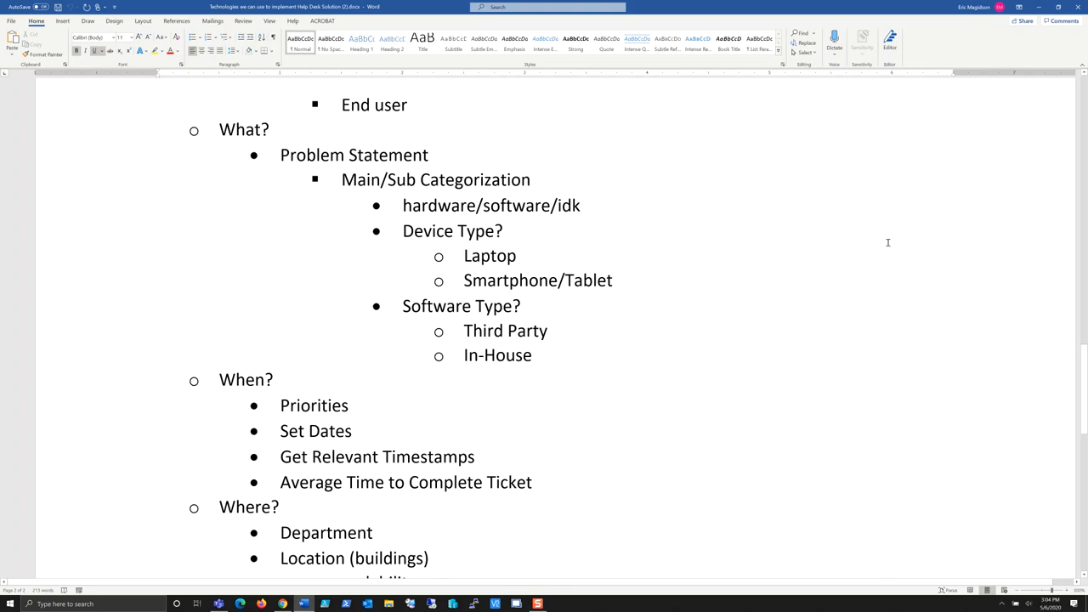
mouse_move(428, 322)
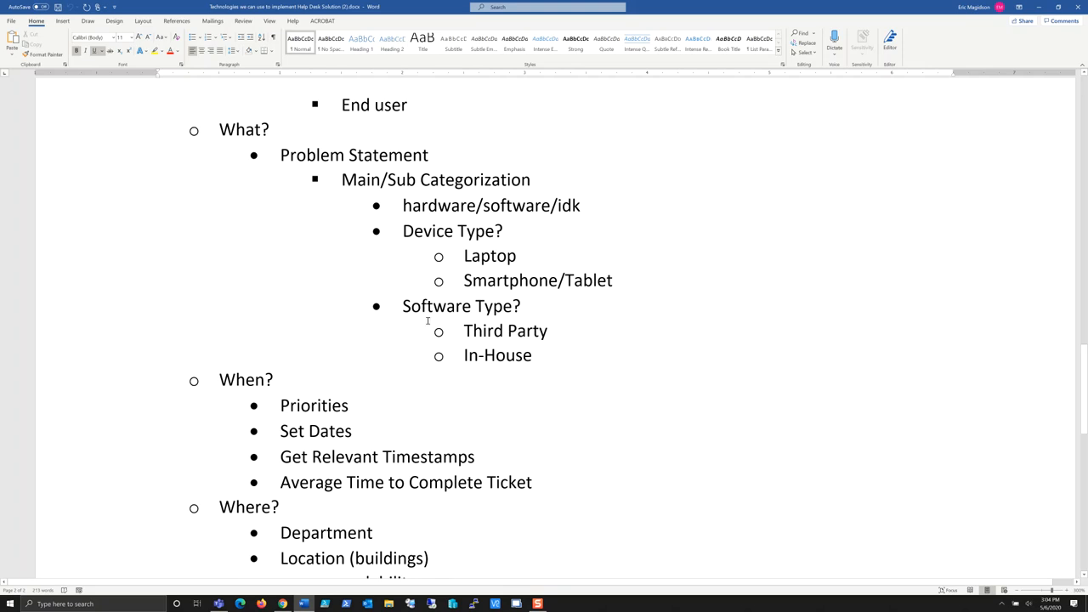
mouse_move(599, 333)
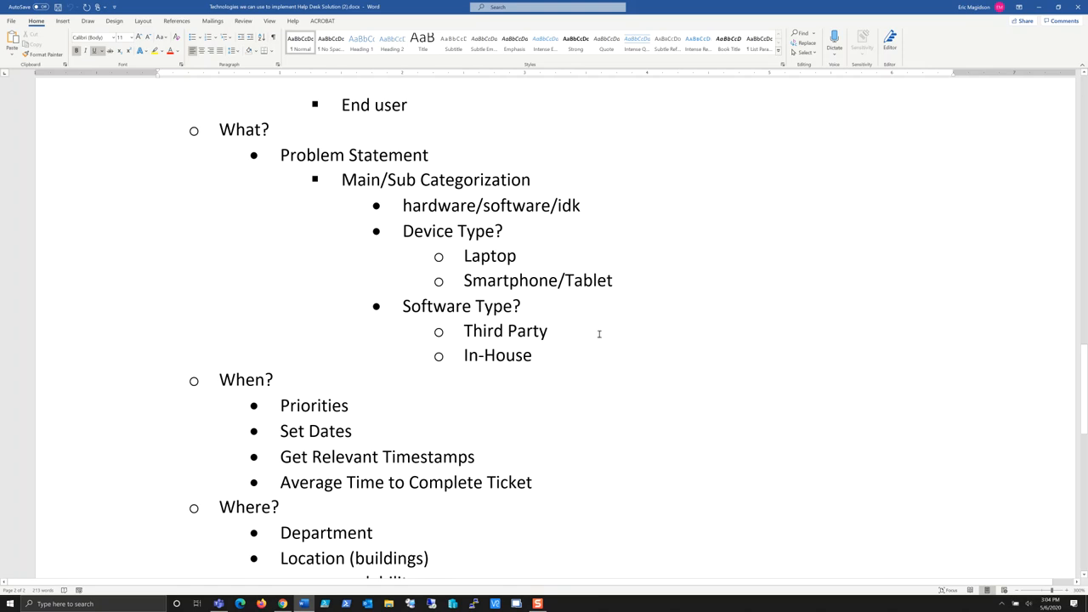
scroll("down", 3)
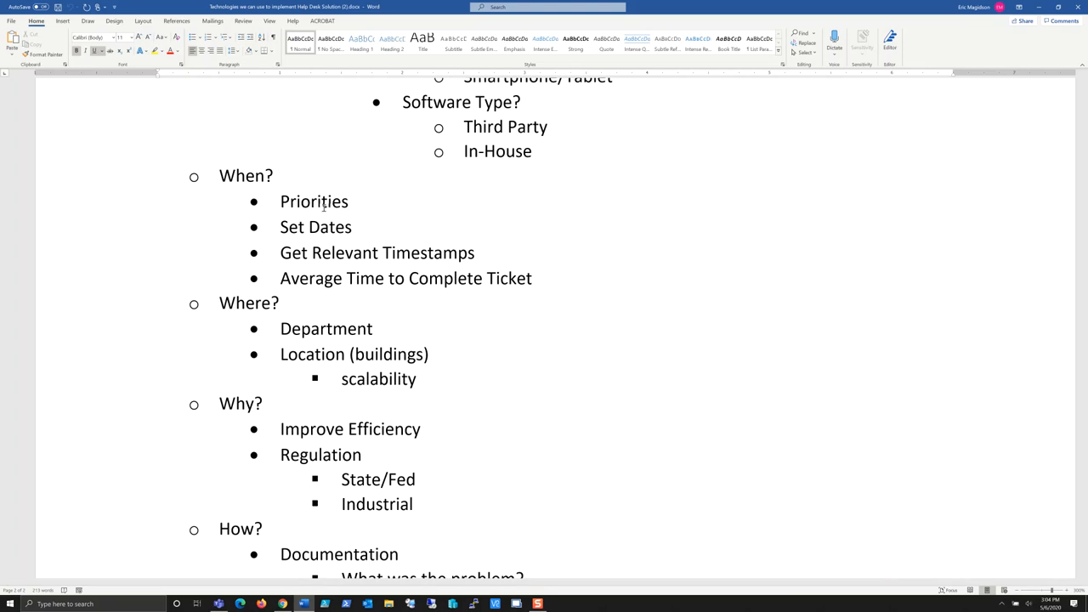
mouse_move(564, 230)
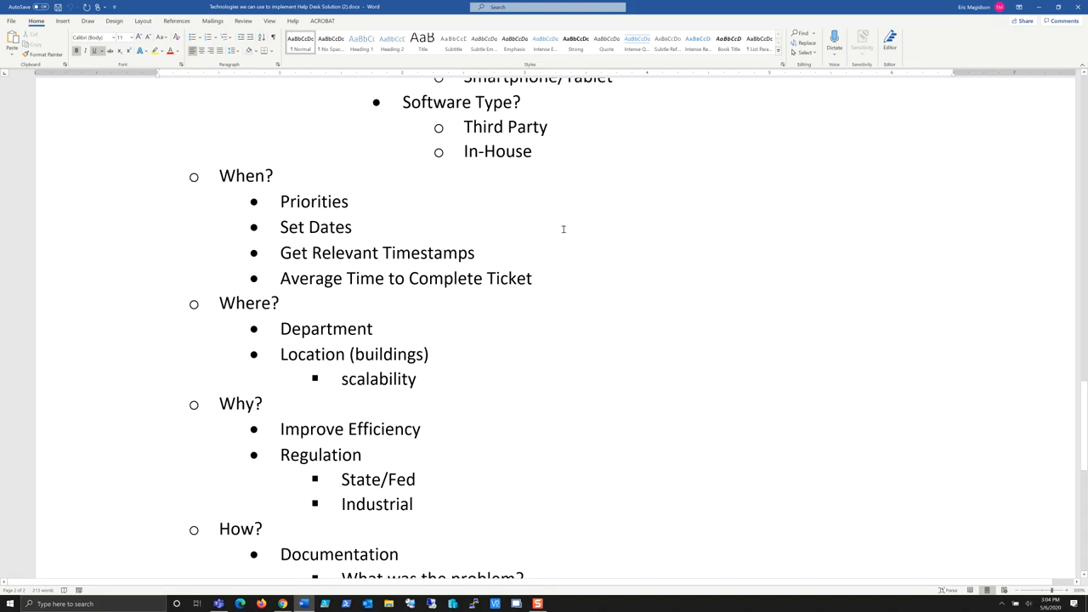
mouse_move(752, 236)
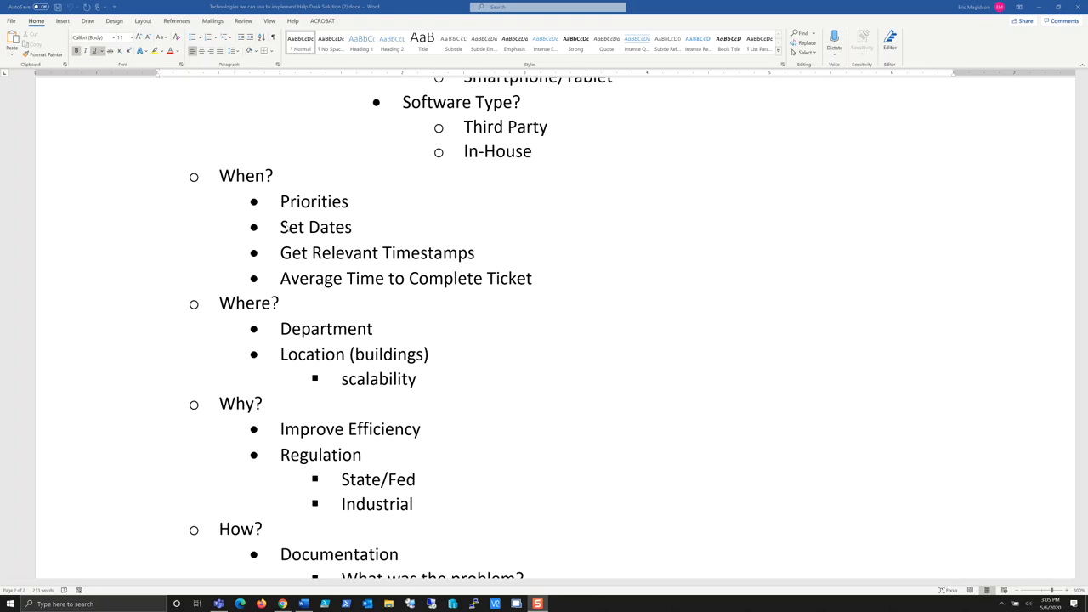
mouse_move(435, 262)
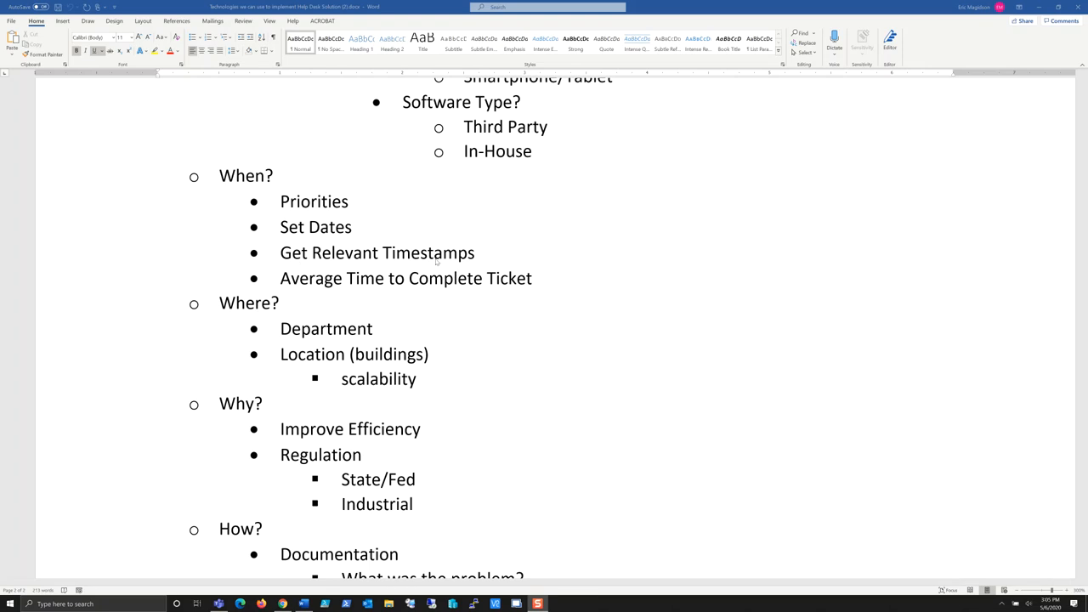
mouse_move(436, 261)
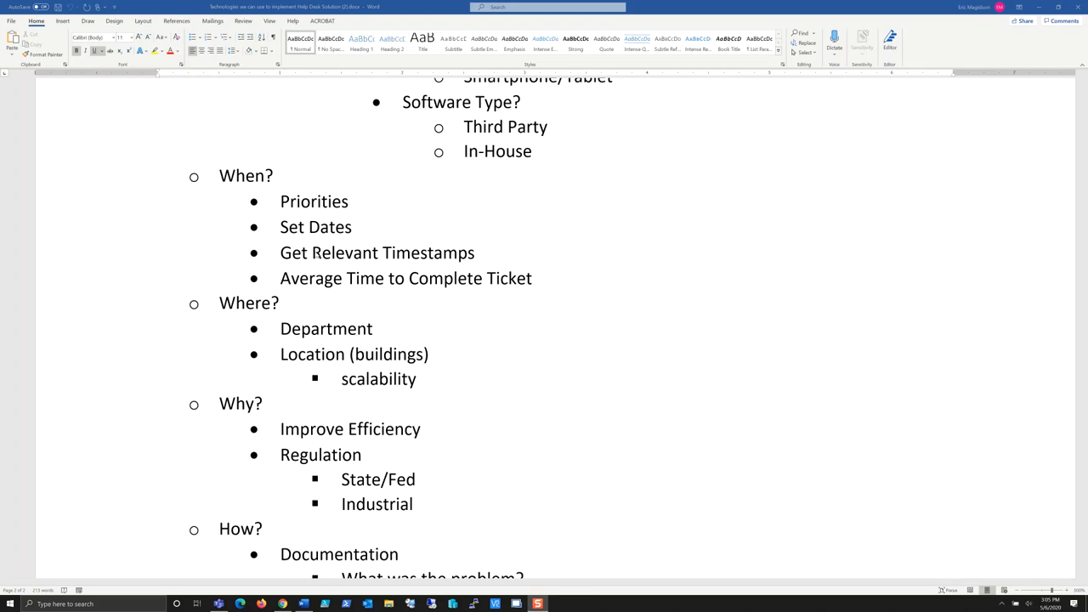
mouse_move(389, 259)
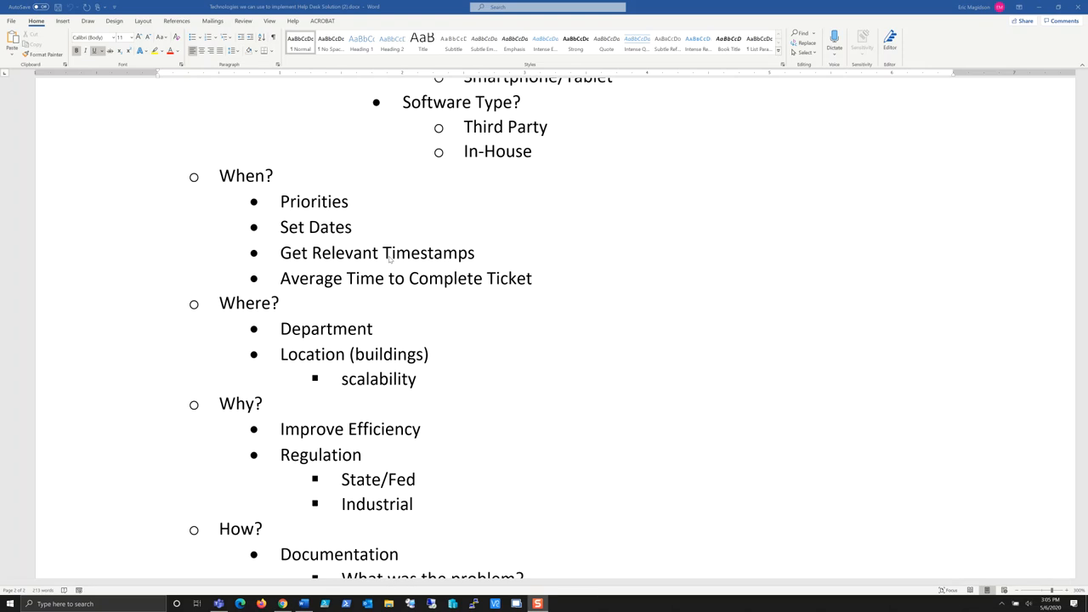
mouse_move(757, 274)
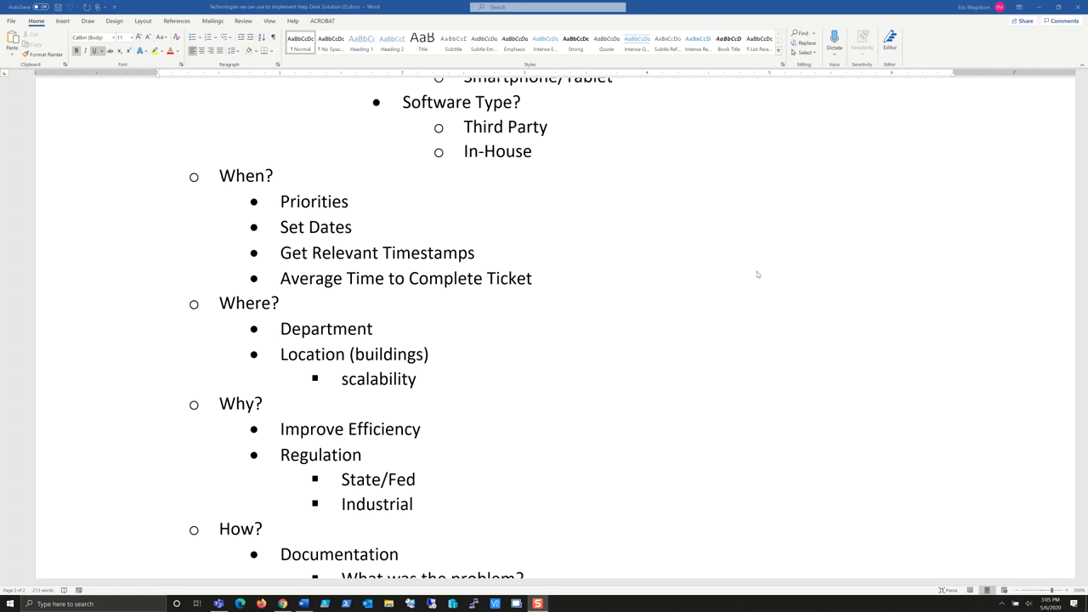
mouse_move(801, 222)
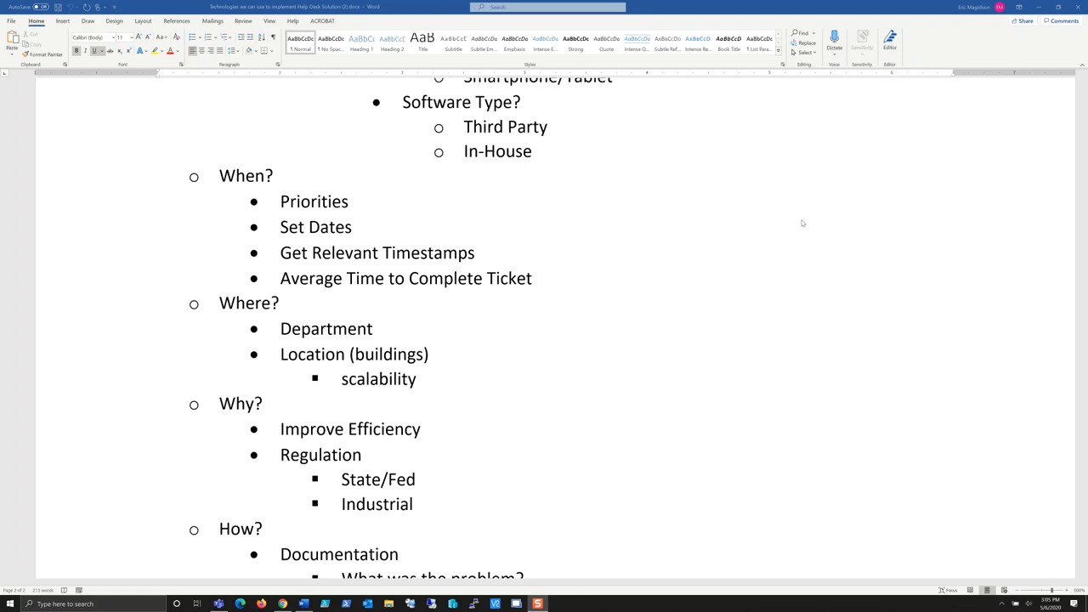
Scroll past How? to the closing Who Will? section on Content Expert and escalation
scroll("down", 3)
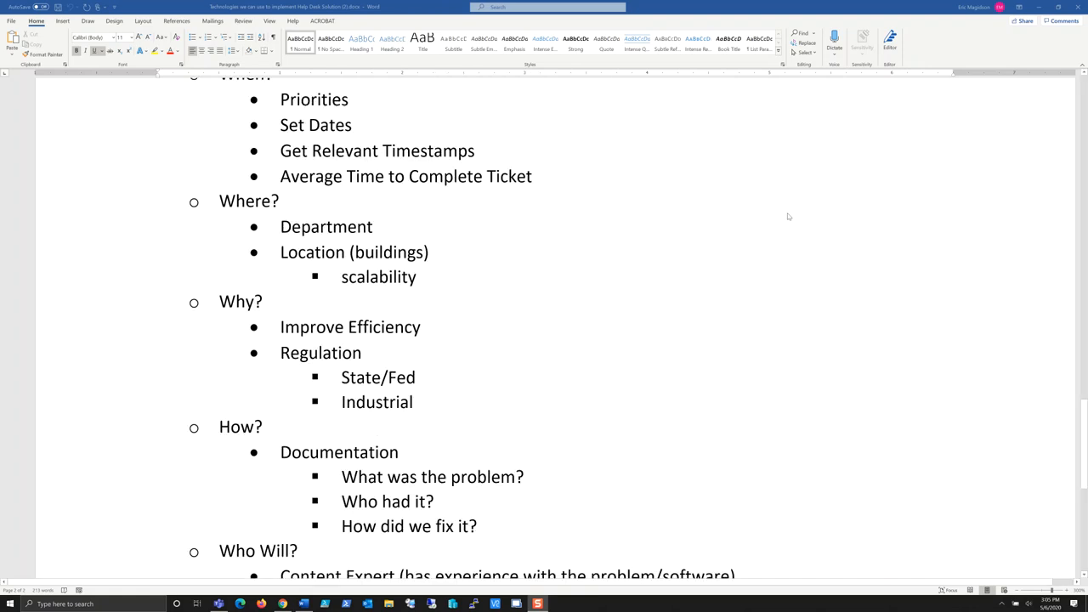
scroll("down", 3)
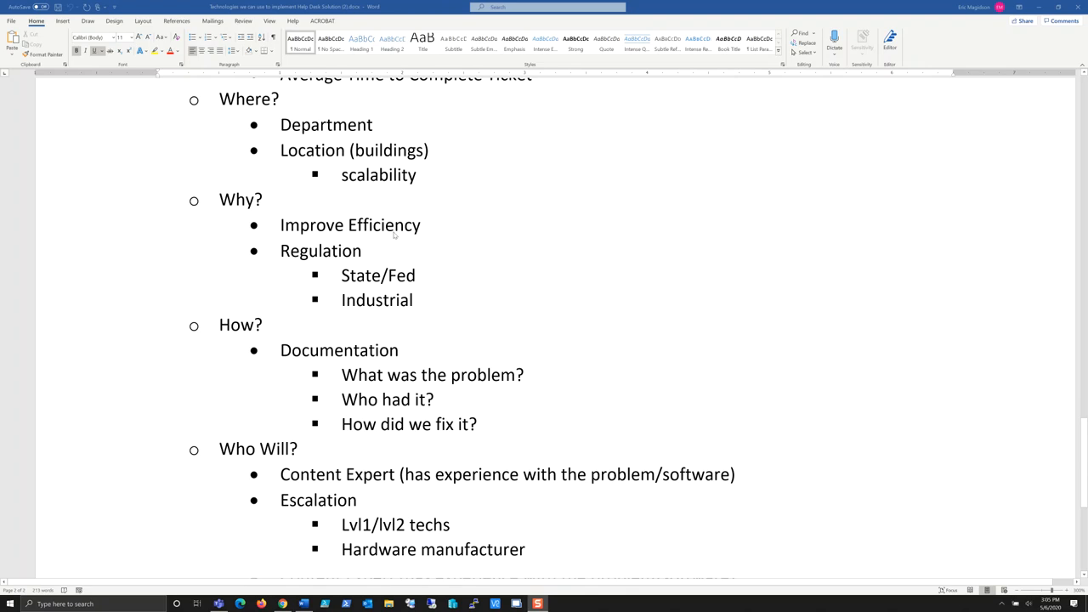
mouse_move(380, 252)
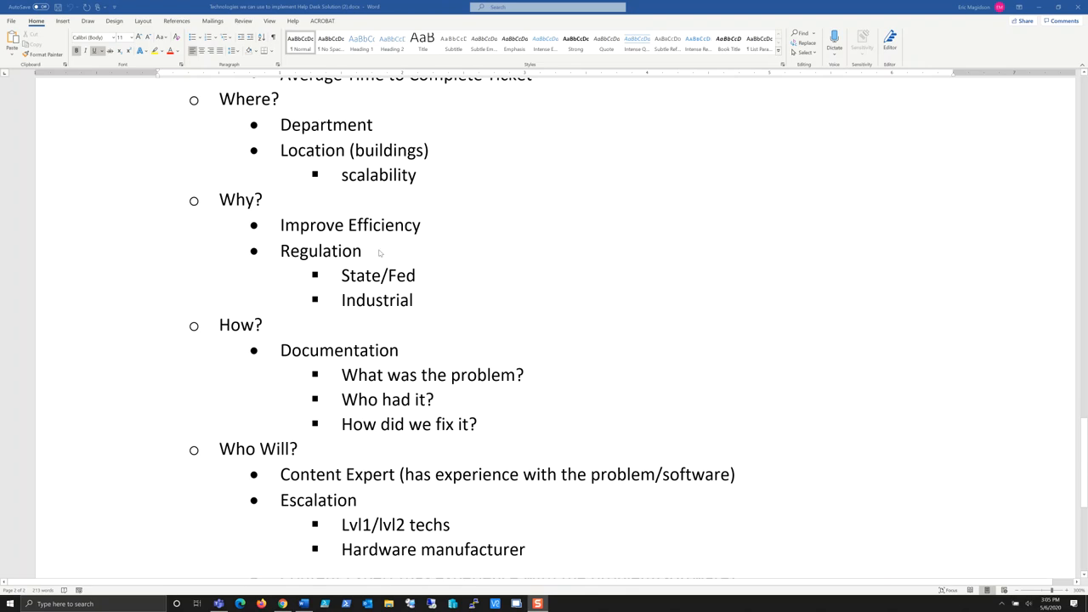
scroll("down", 3)
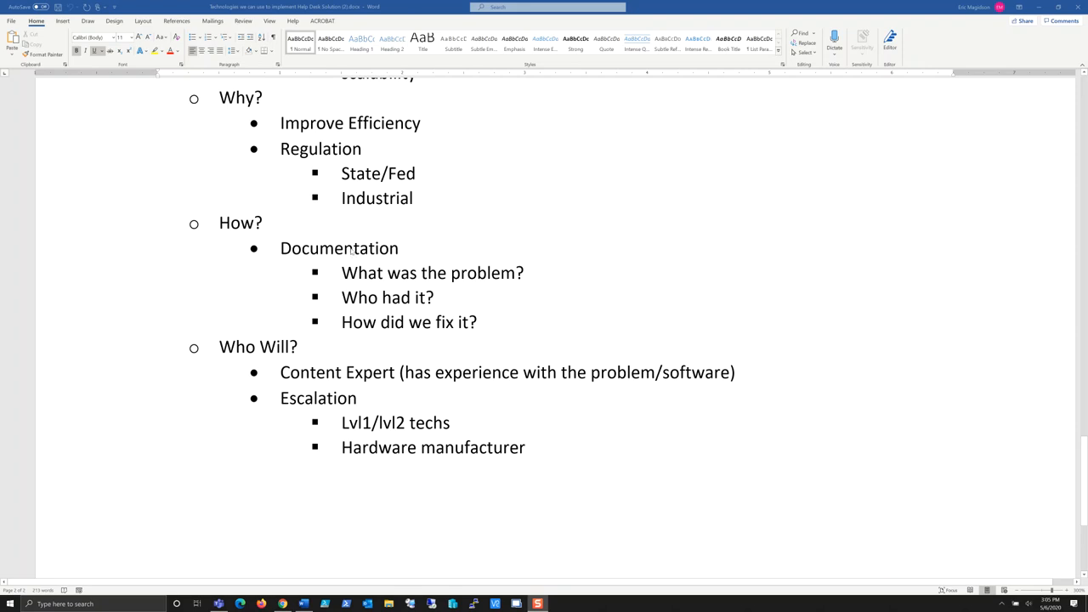
mouse_move(731, 250)
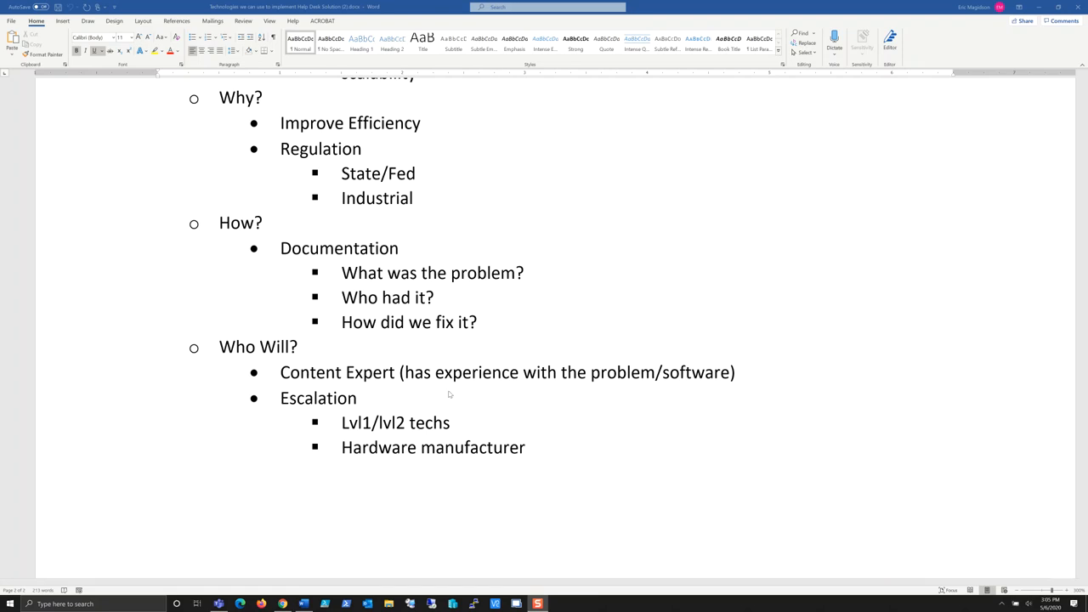
mouse_move(561, 377)
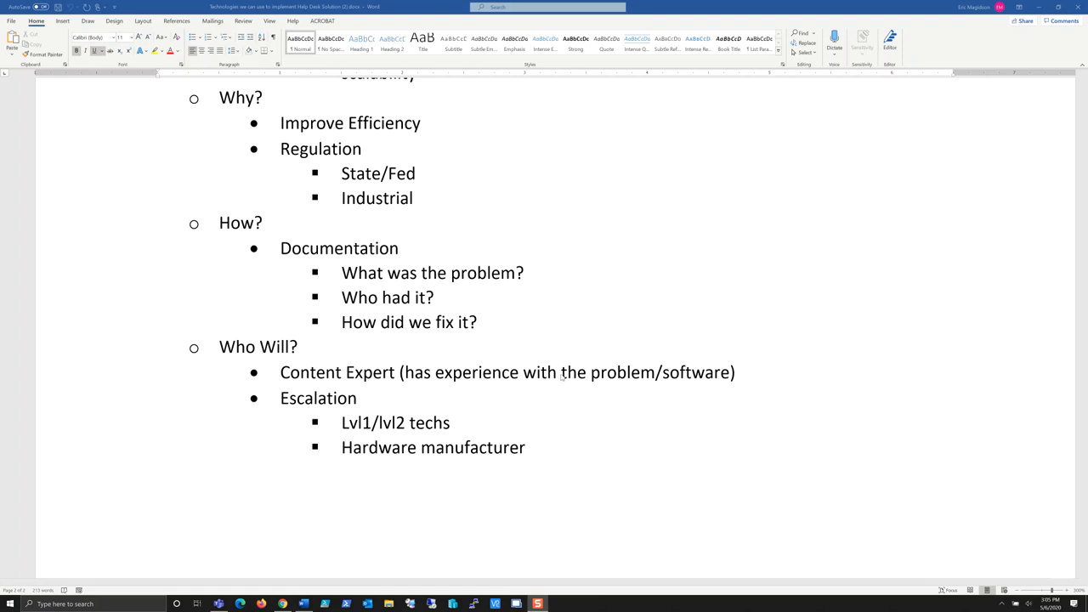
mouse_move(561, 376)
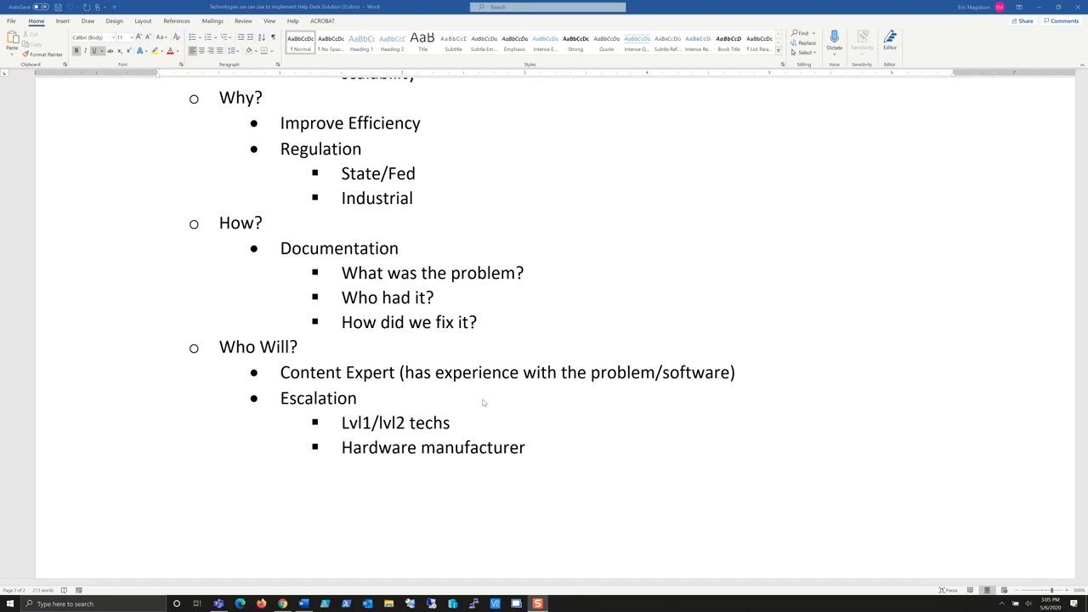
mouse_move(500, 415)
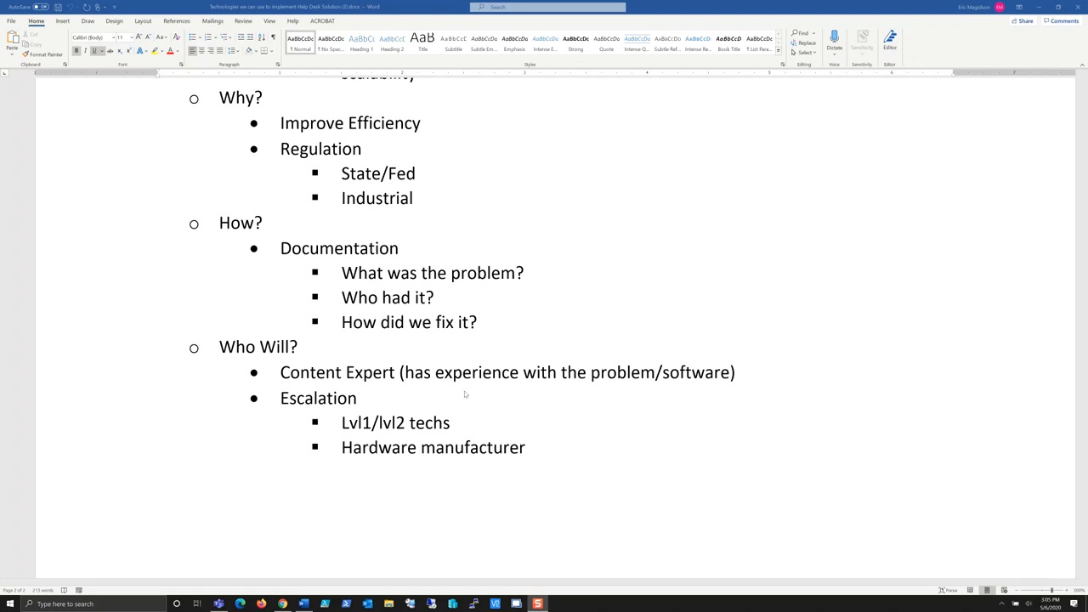
mouse_move(295, 404)
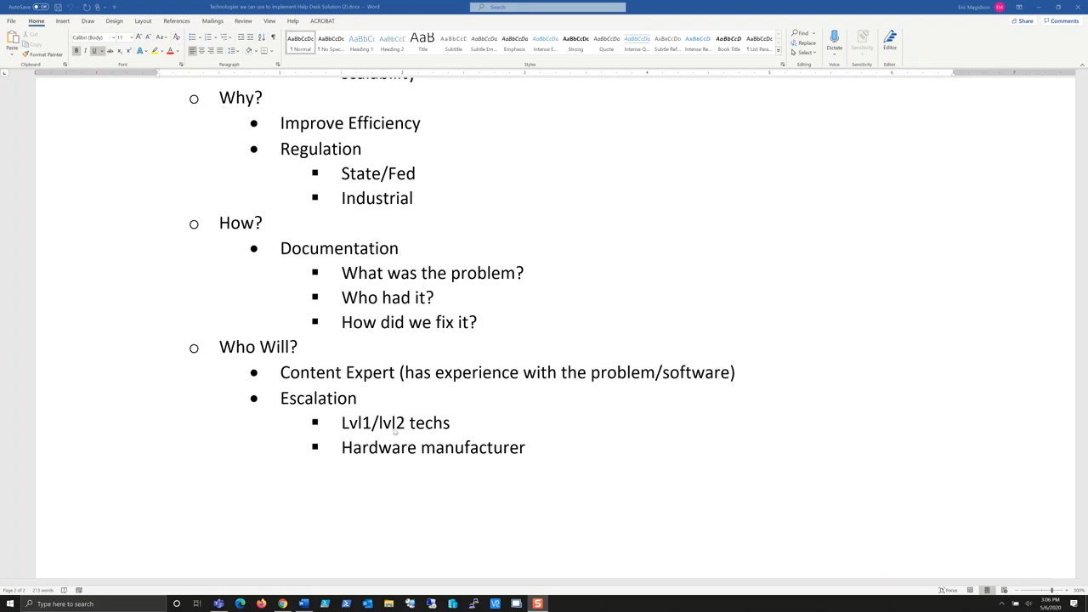
mouse_move(467, 426)
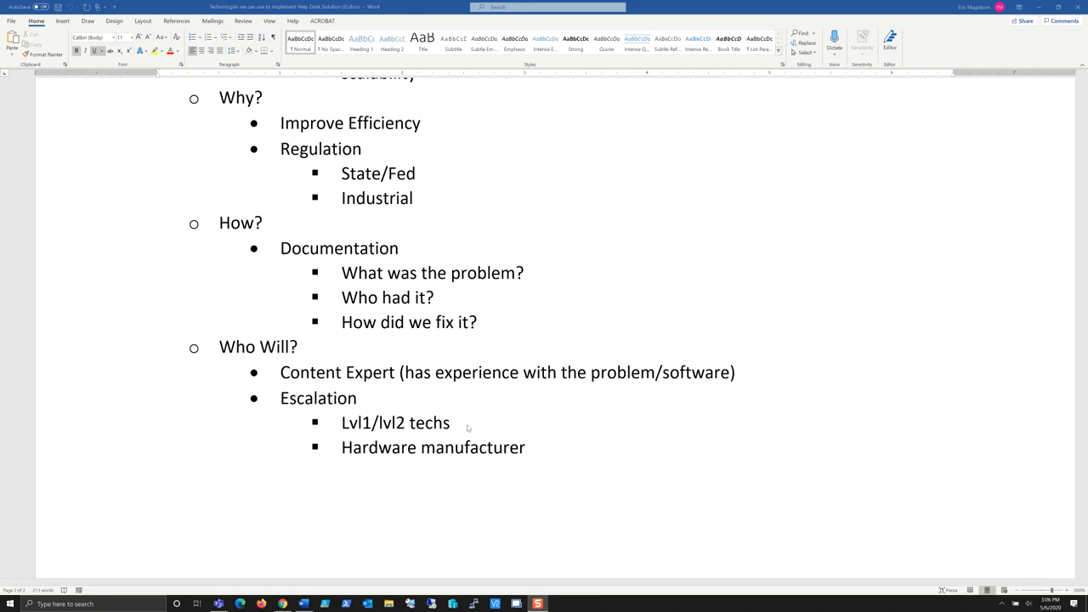
mouse_move(819, 321)
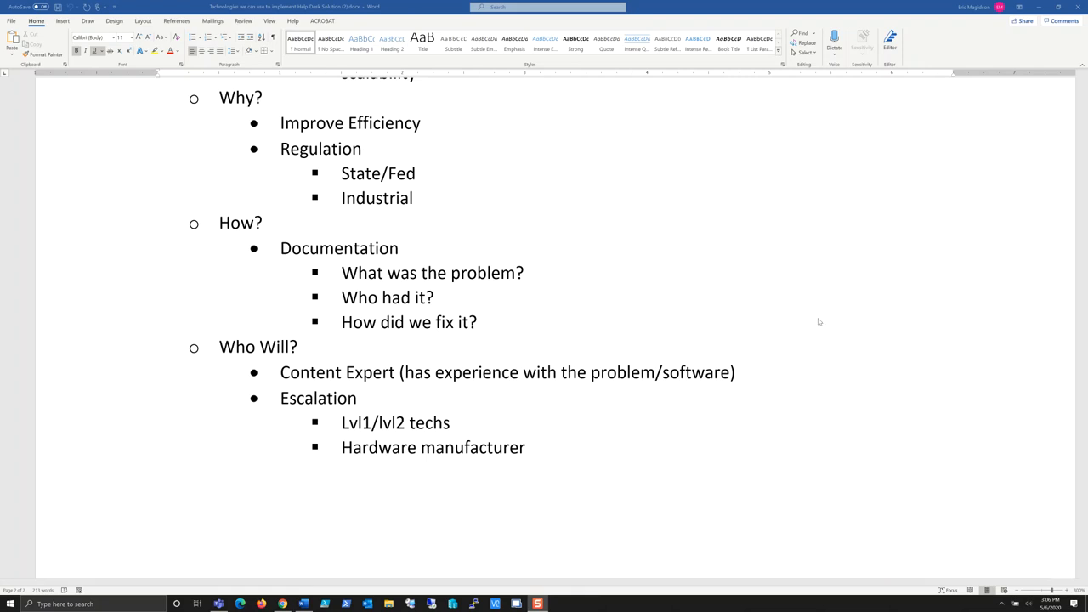
scroll("down", 3)
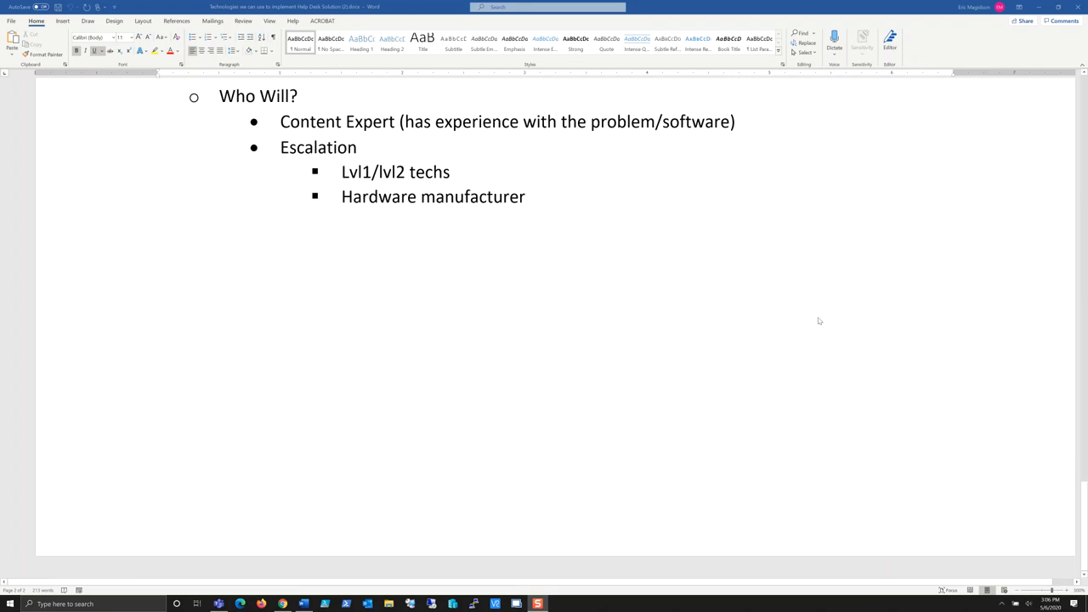
mouse_move(844, 355)
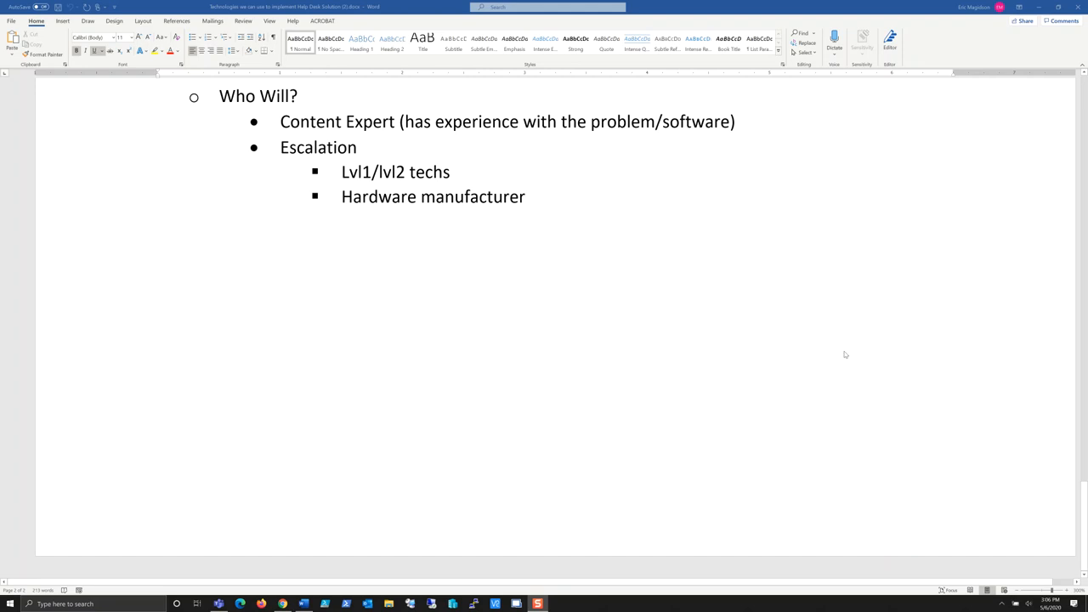